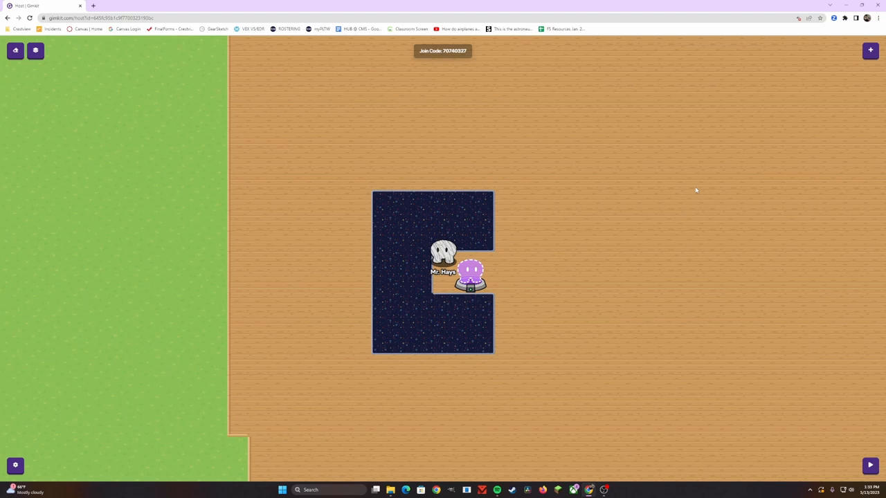
- Search the Devices list for 'speed' and place a Speed Modifier left of the starry enclosure
click(868, 50)
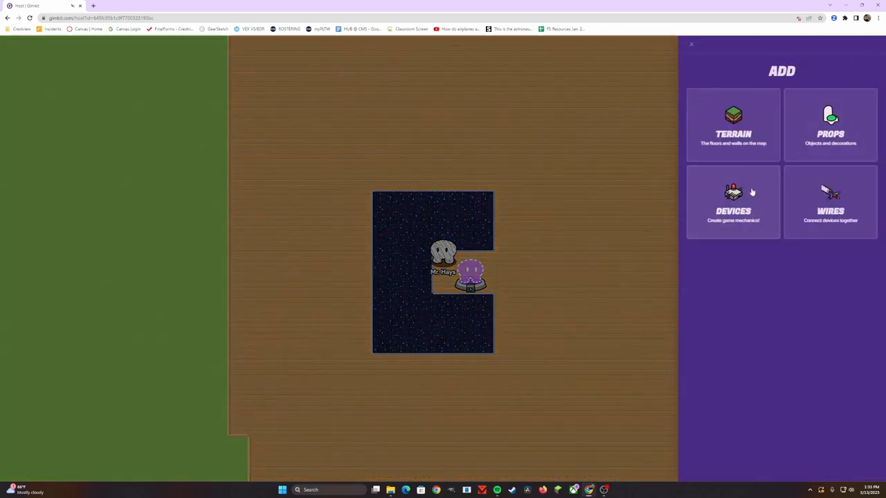
click(733, 201)
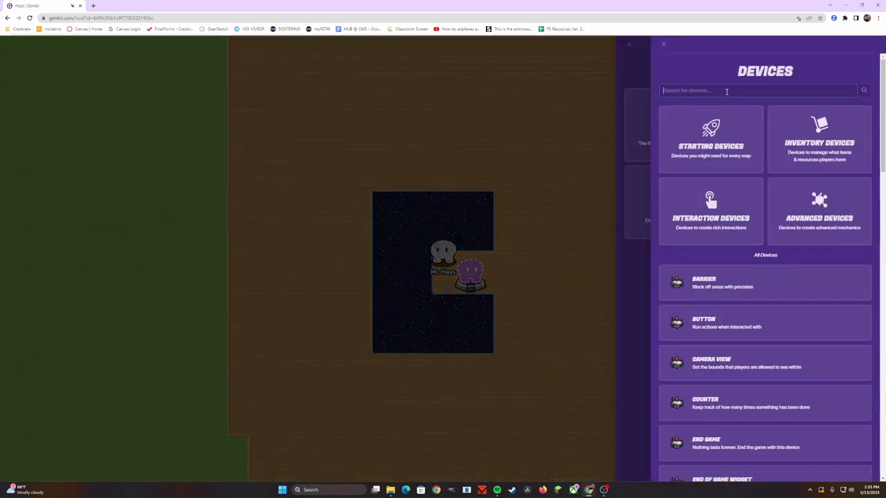
text(speed)
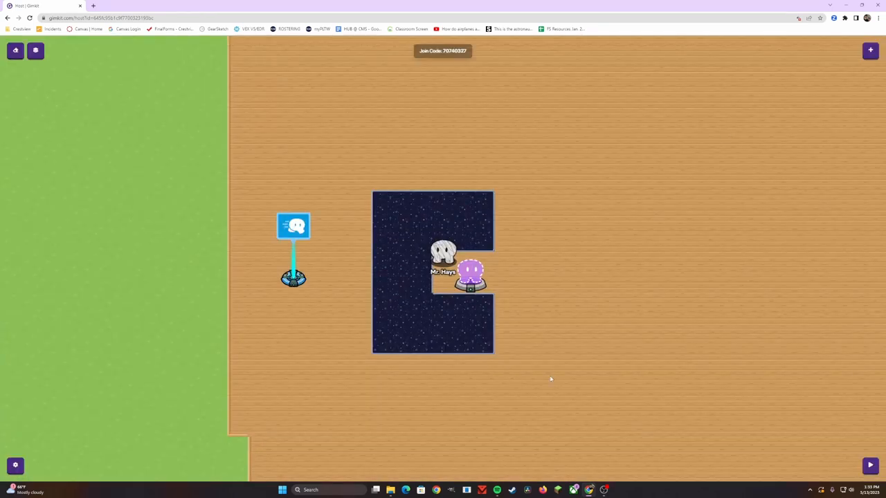
- Set the Speed Modifier's speed value to 2.00 for double player speed
click(293, 279)
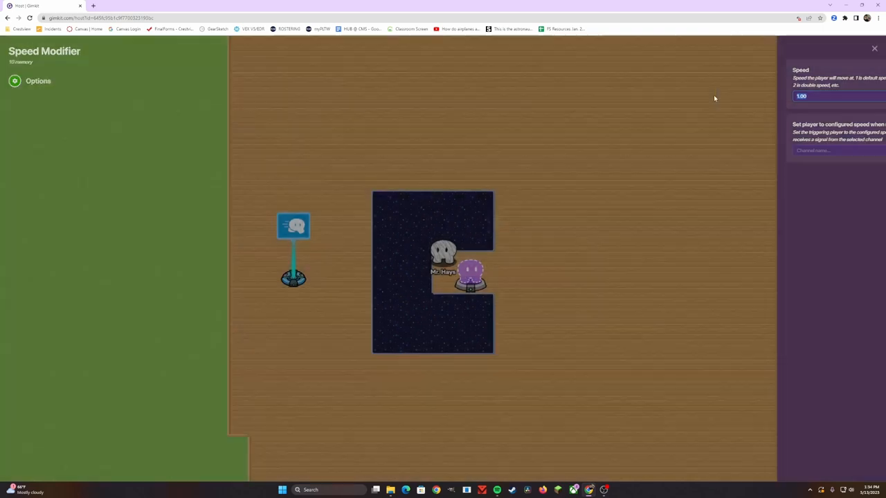
click(781, 97)
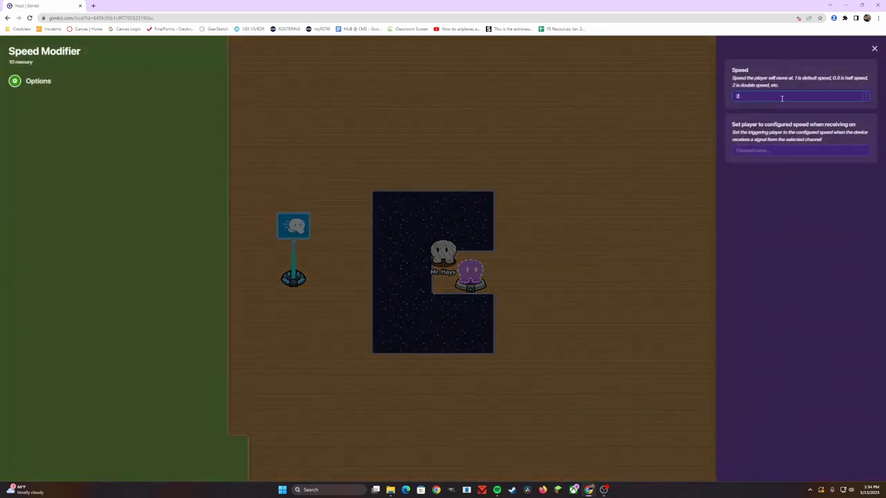
text(2.00)
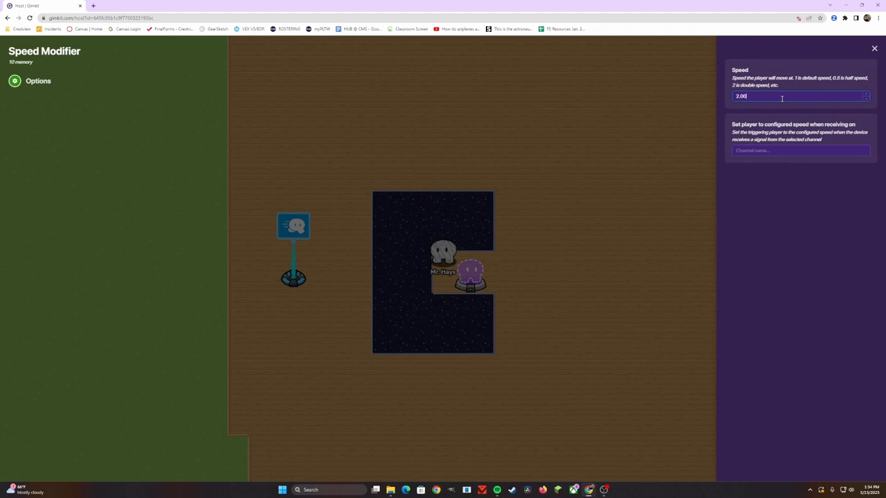
click(792, 211)
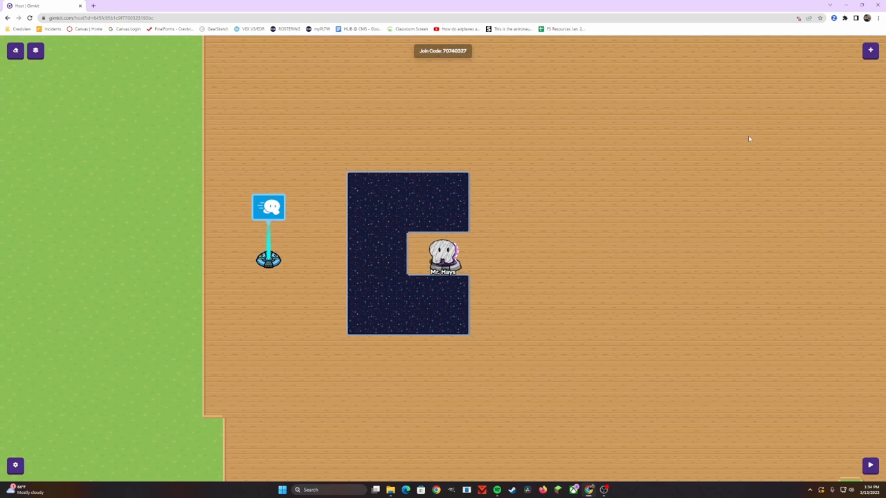
- Close the Speed Modifier options and return to the map
click(869, 50)
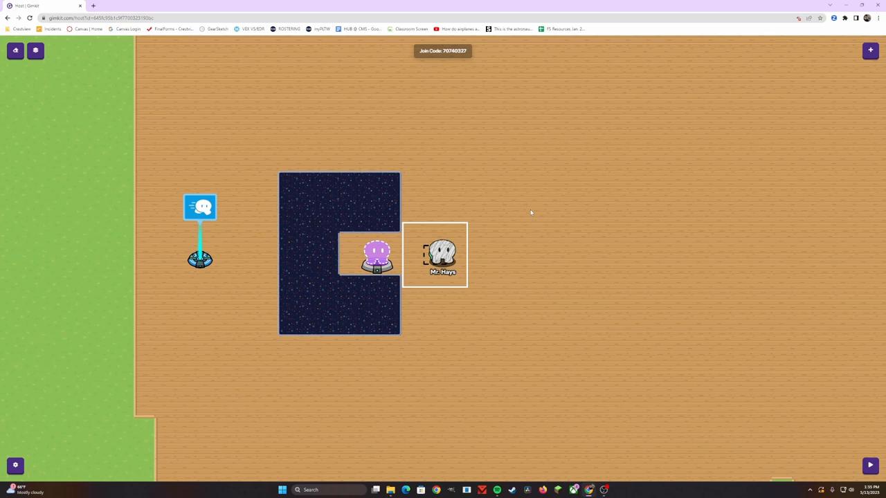
- Walk the character back onto the spawn pad, leaving the zone outside the opening
click(869, 465)
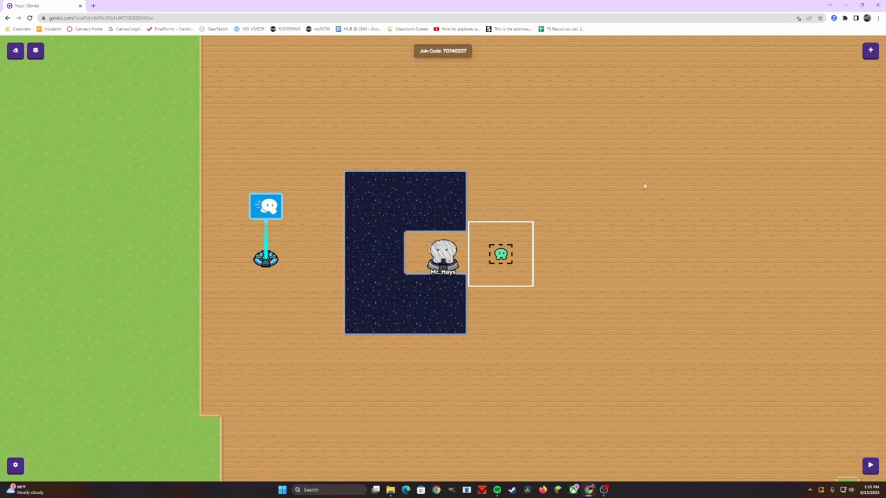
- Wire the Zone to the Speed Modifier: 'Player enters zone' → 'Set player to configured speed'
click(869, 50)
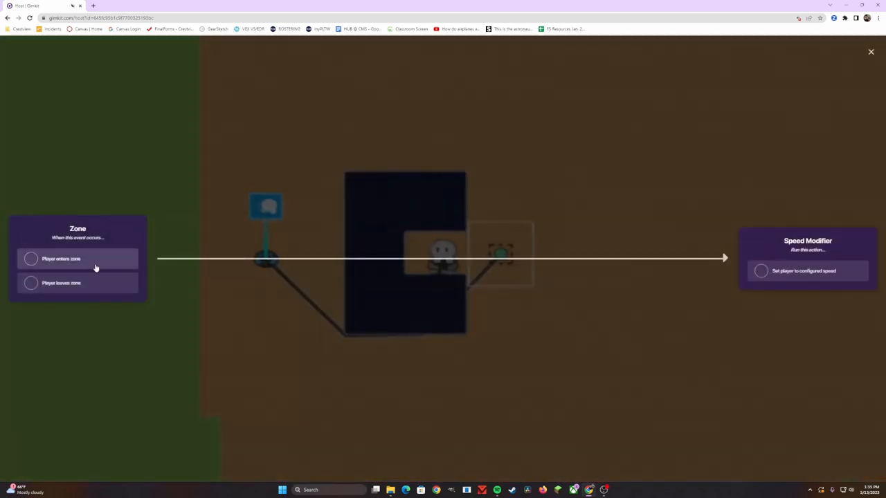
mouse_move(76, 258)
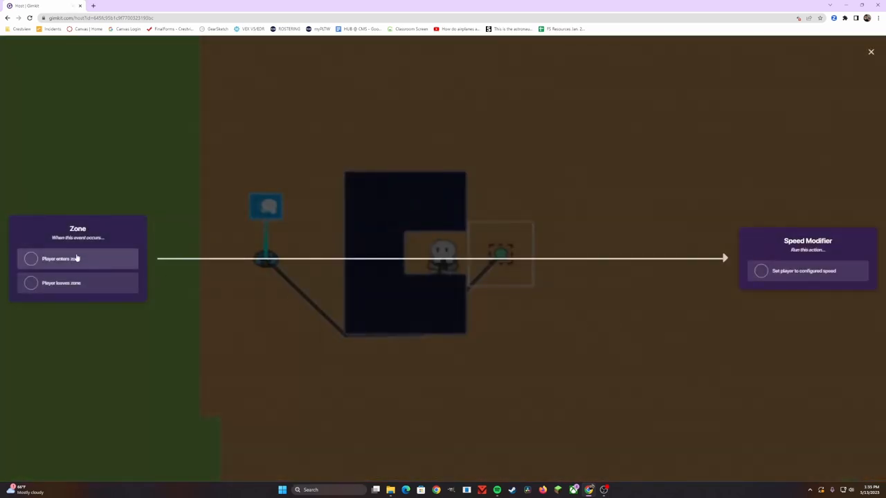
click(30, 259)
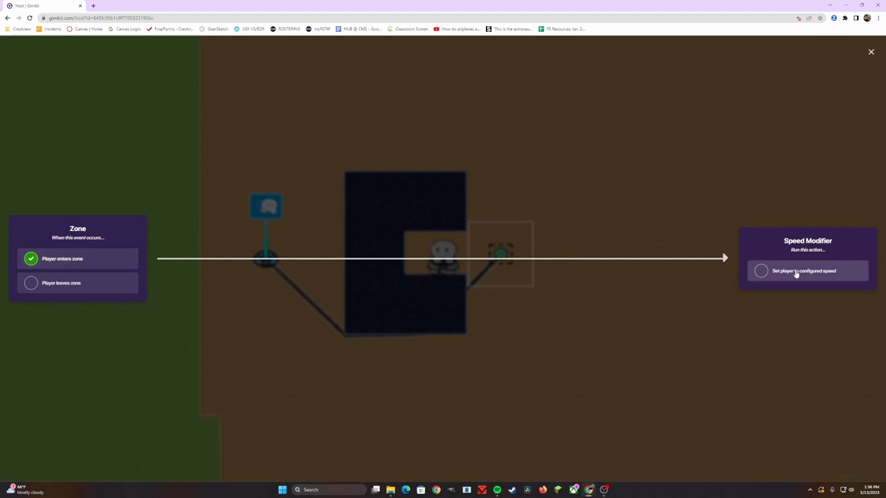
click(760, 269)
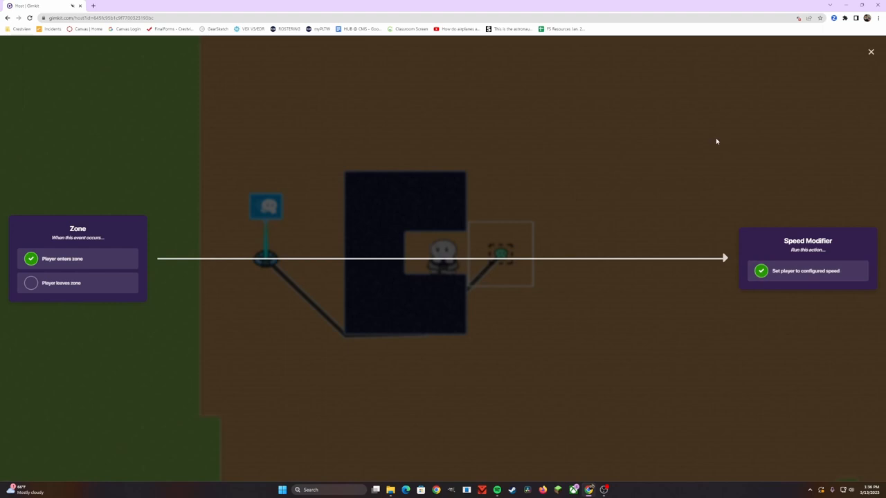
click(869, 53)
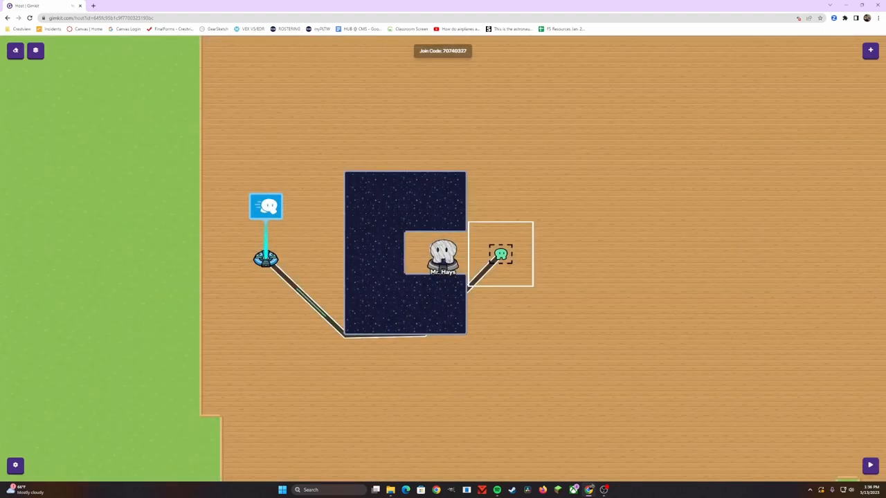